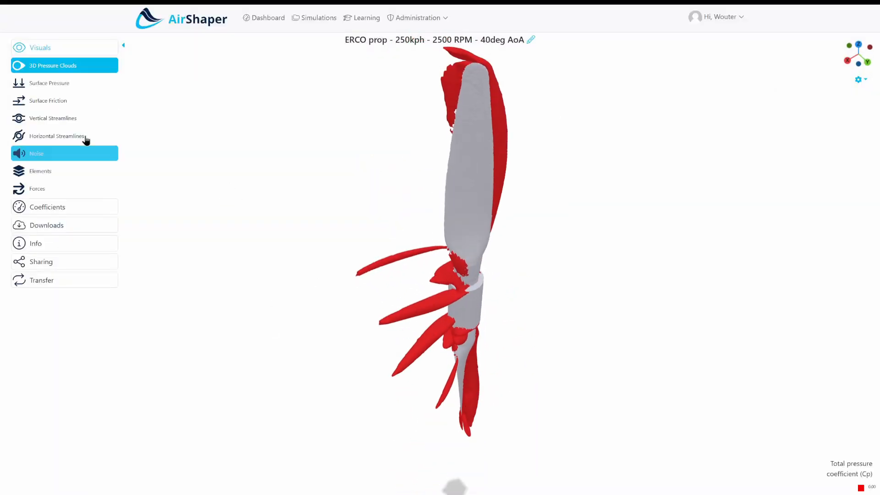
Switch the propeller blade results from surface pressure to the surface friction map
click(49, 82)
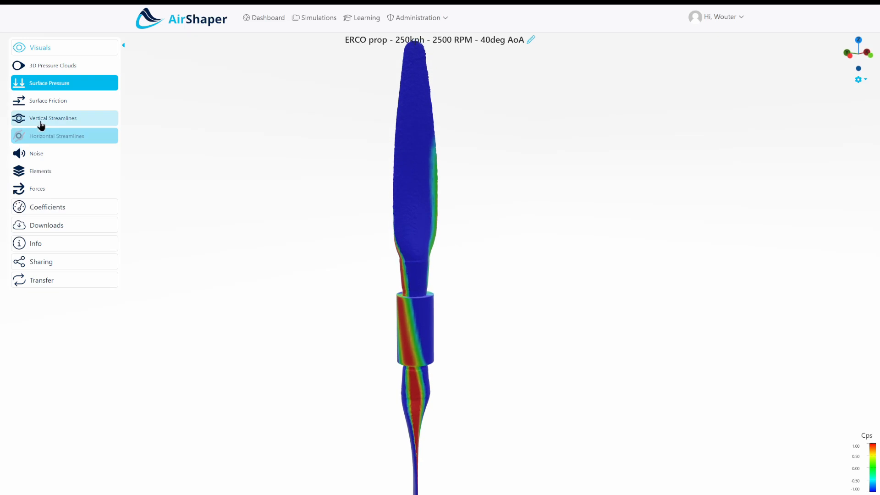
click(48, 100)
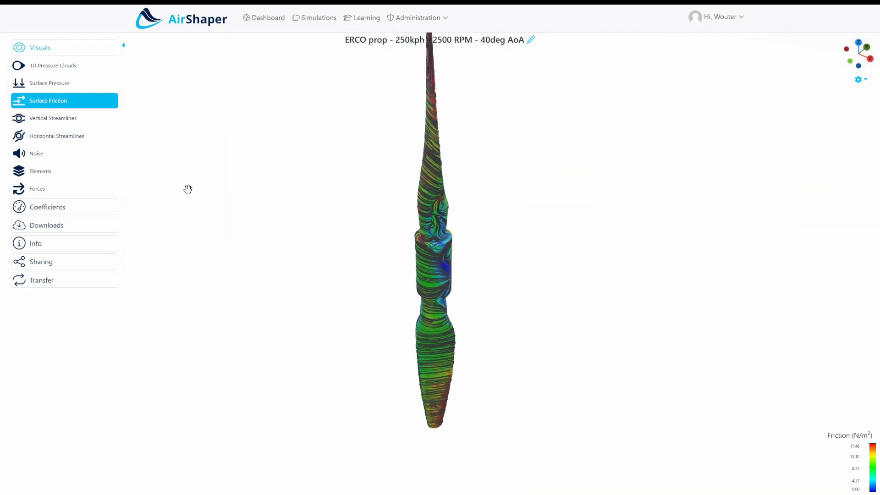